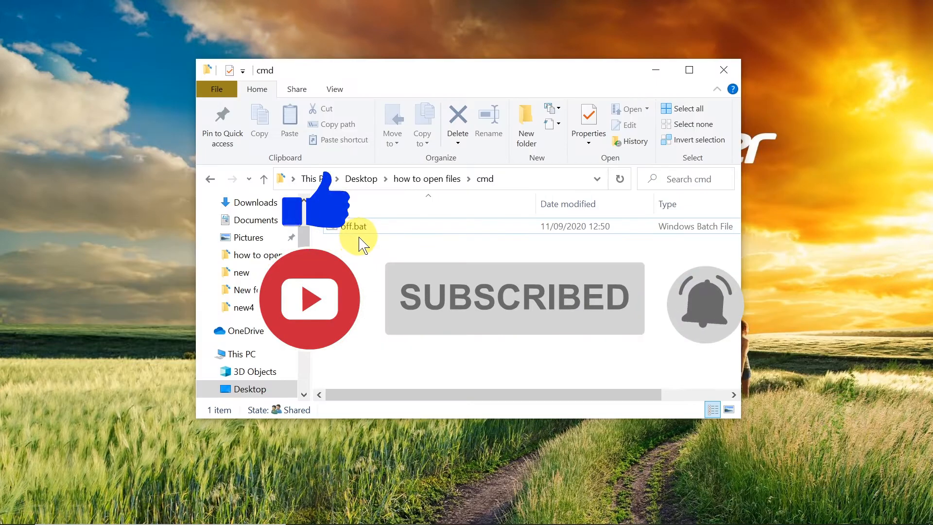
Bring up the Windows search panel from the taskbar search box
left_click(354, 226)
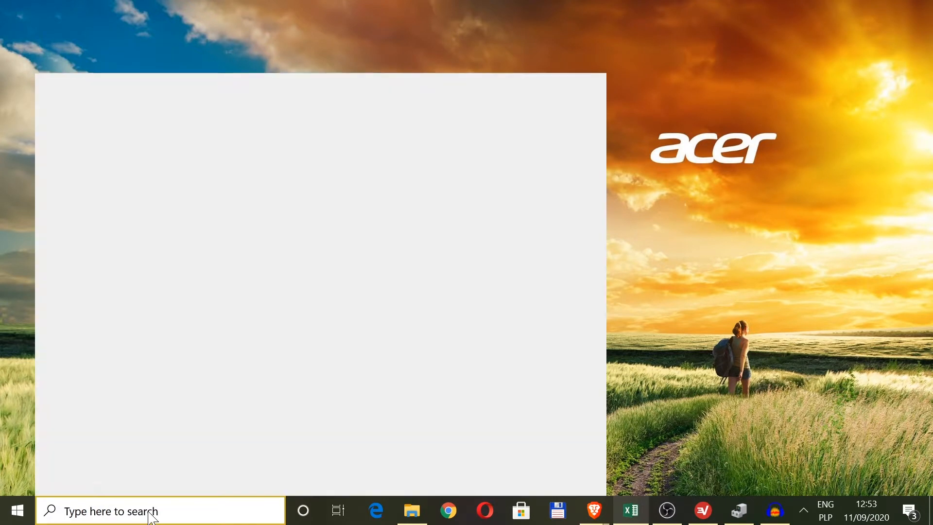
Search Start for 'cmd' and launch Command Prompt from the results
type("cmd")
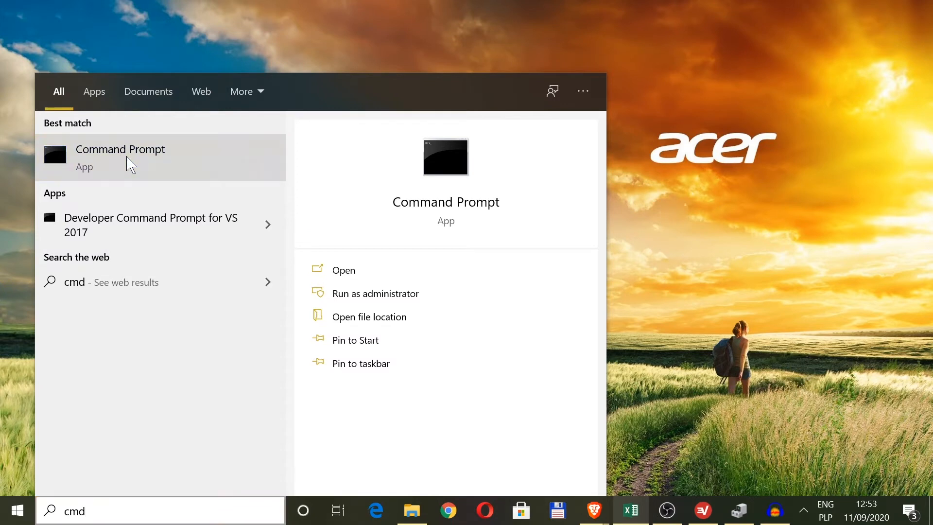
left_click(121, 148)
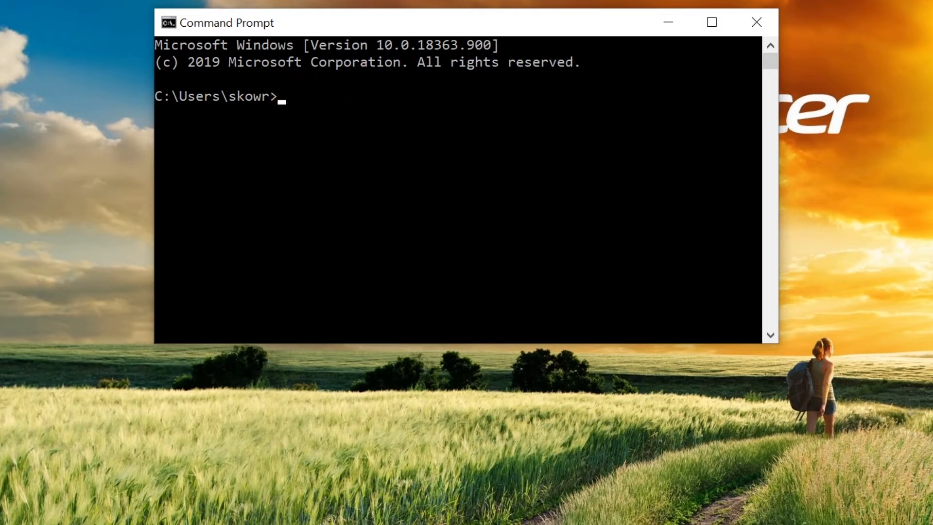
Write 'shutdown /s' at the prompt without running it, then close the console
type("shutdown")
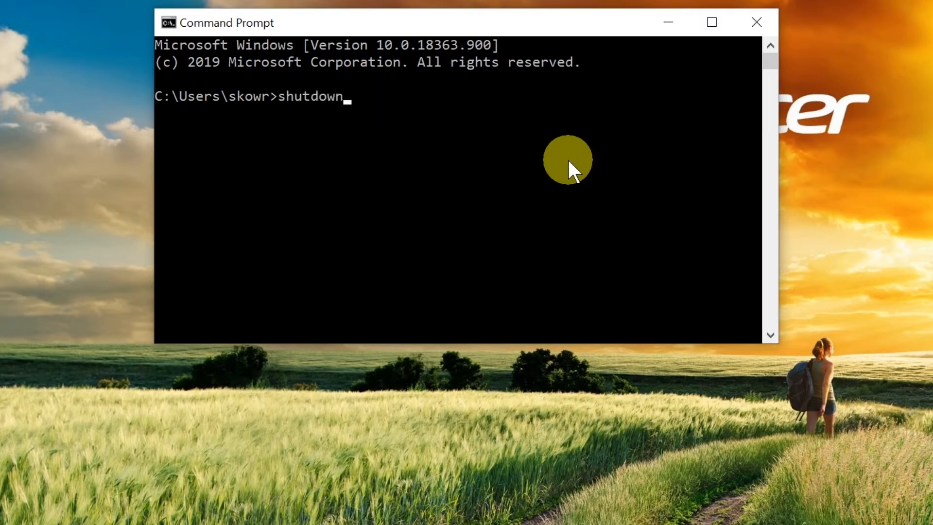
type("/")
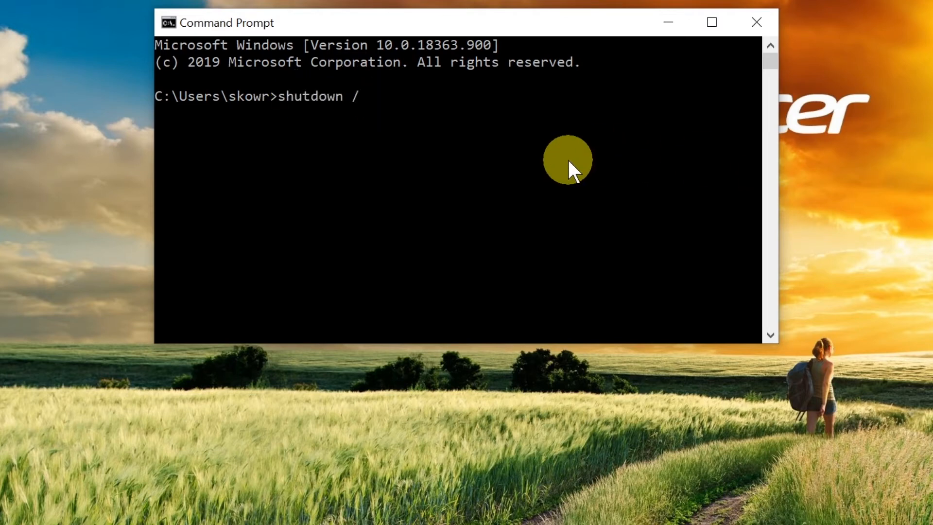
type("s")
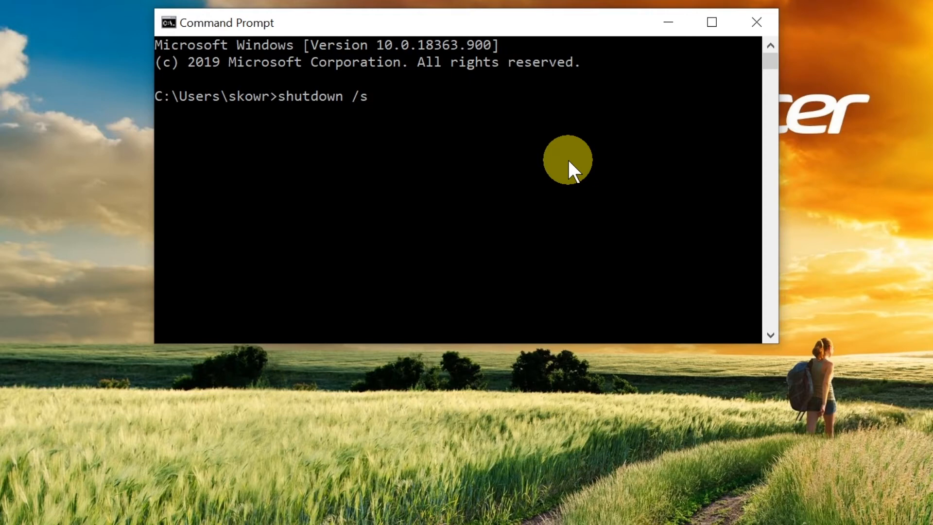
mouse_move(756, 27)
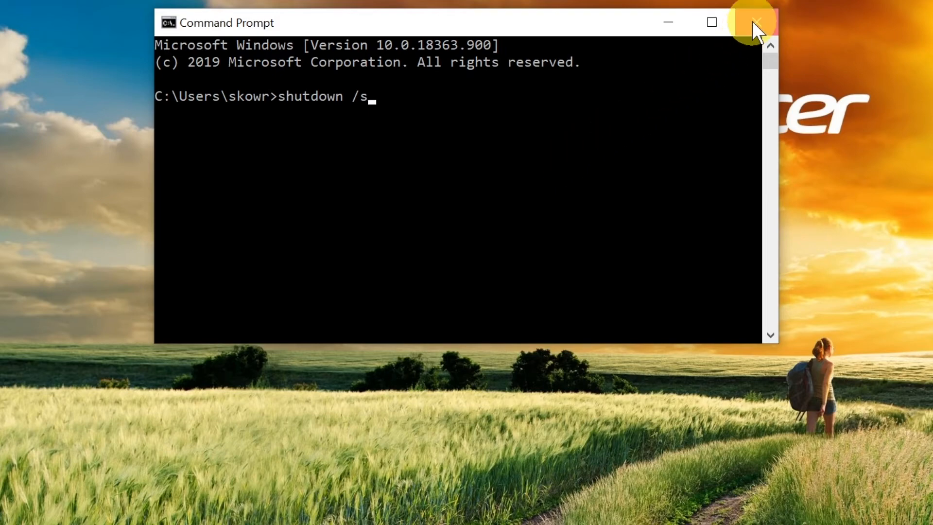
left_click(754, 22)
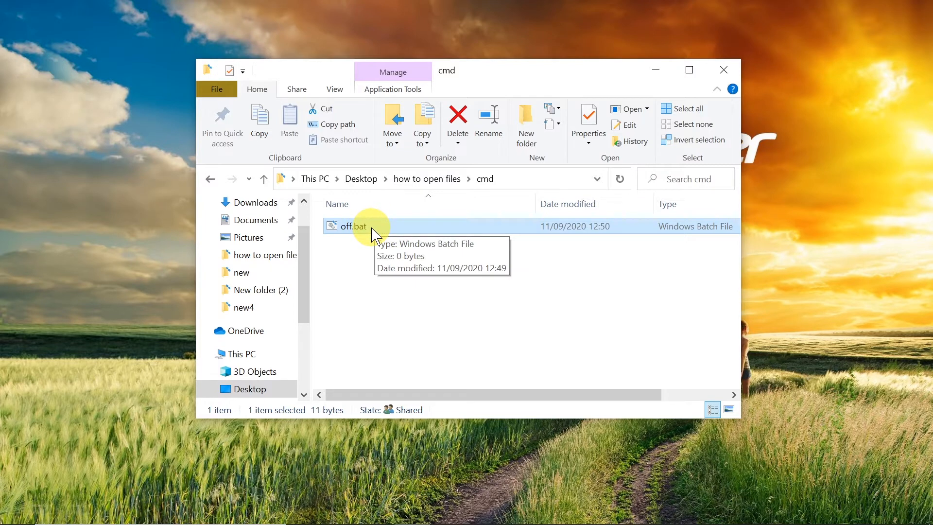
Delete the old off.bat and create a new empty text document in the cmd folder
left_click(457, 118)
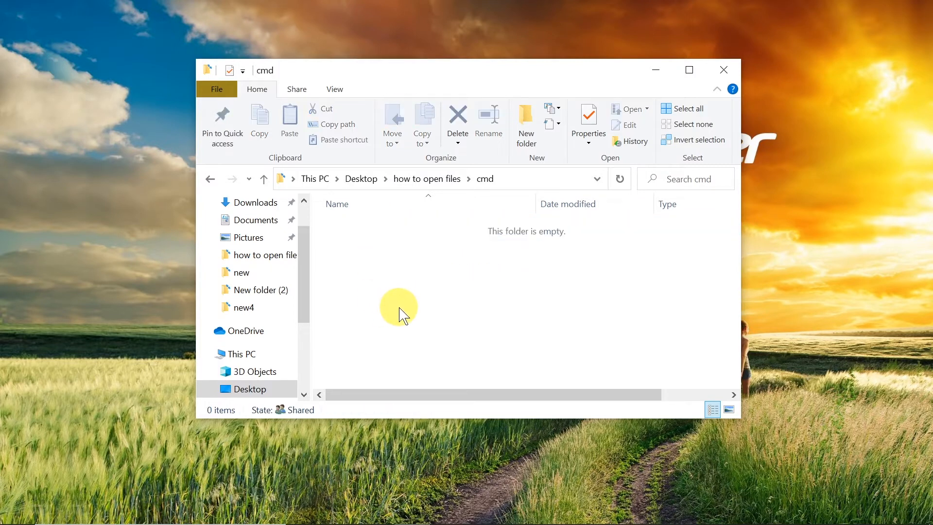
mouse_move(441, 255)
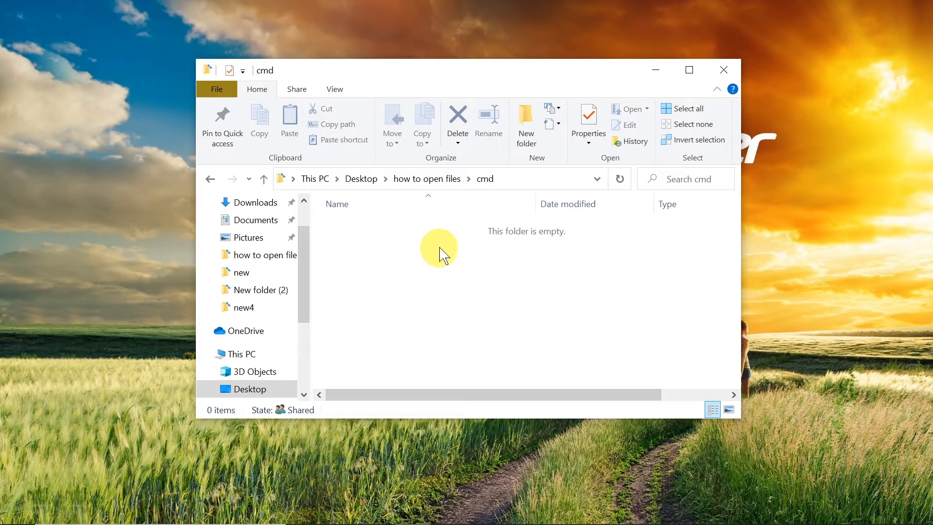
mouse_move(431, 279)
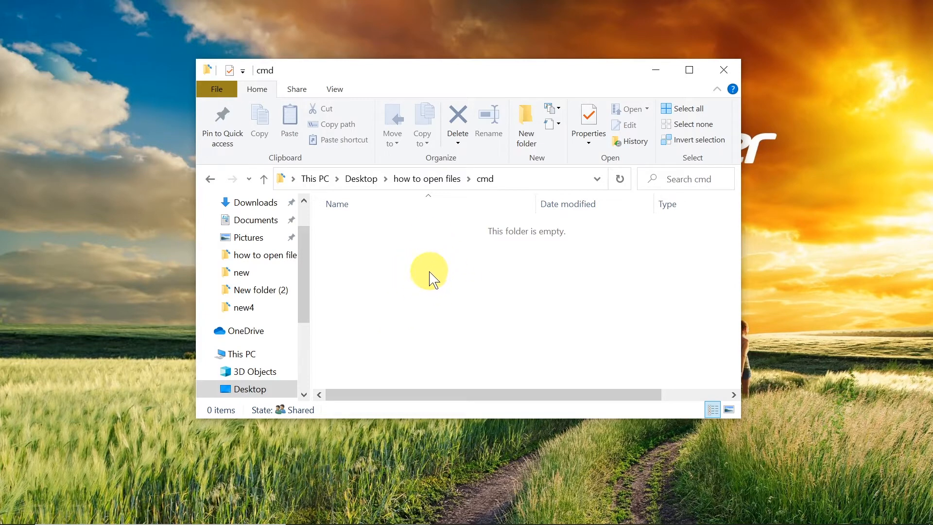
mouse_move(879, 205)
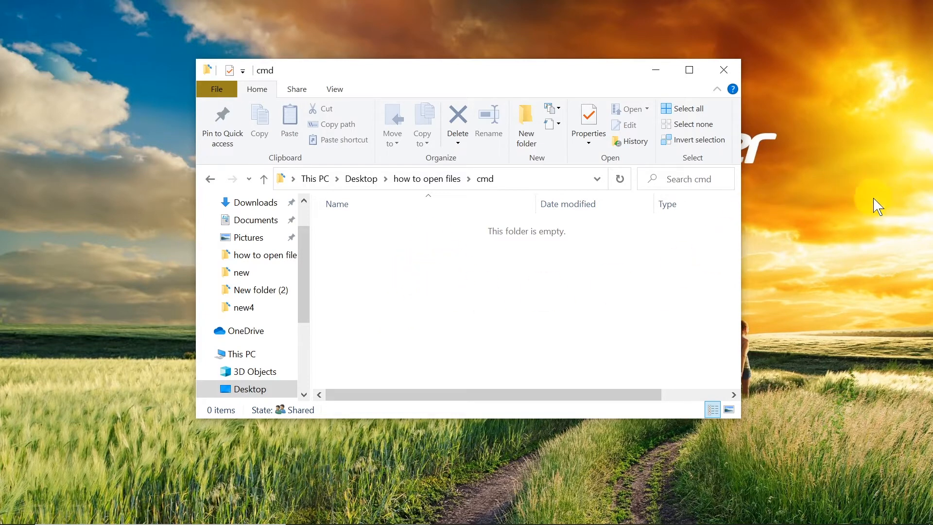
right_click(457, 417)
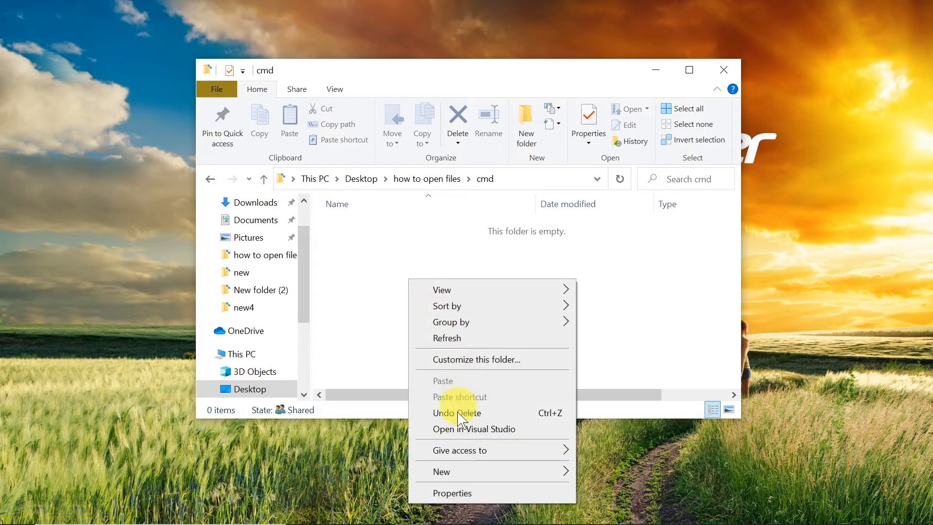
left_click(441, 470)
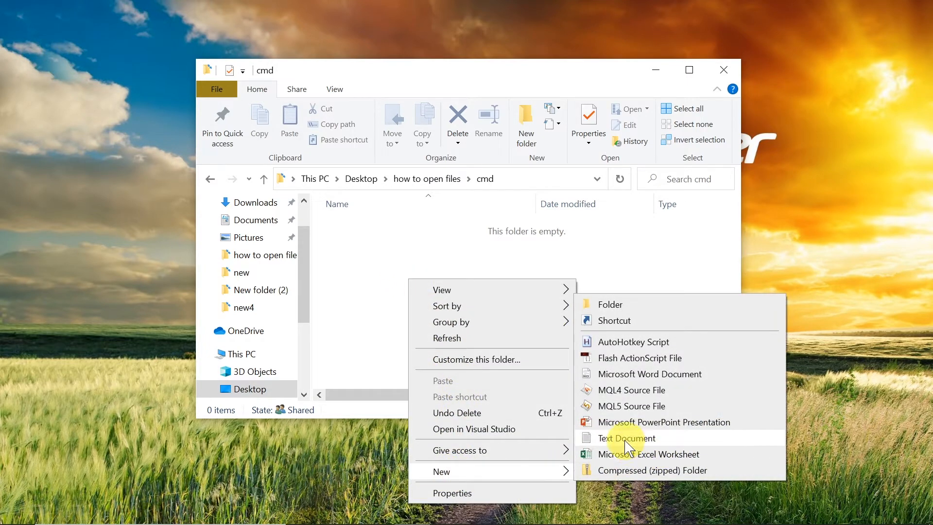
left_click(625, 438)
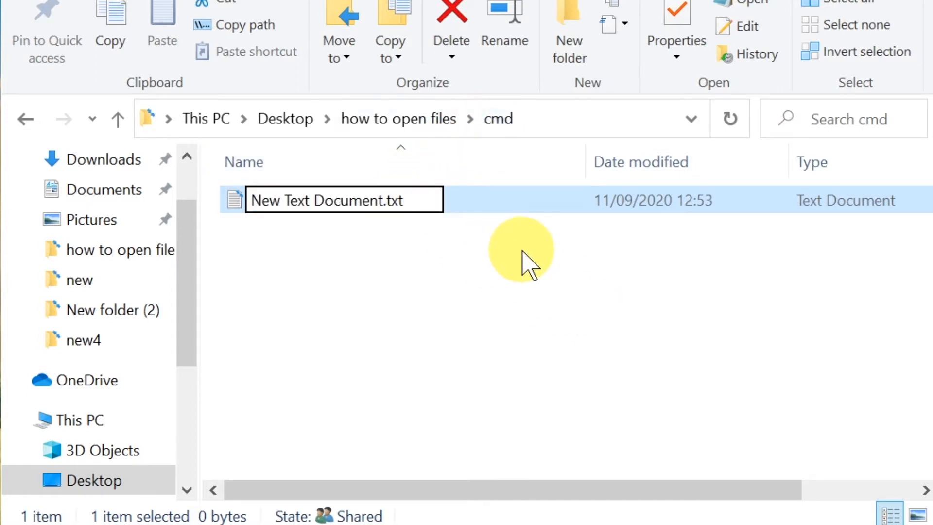
Rename the new text document to off.bat, confirming the extension change
double_click(393, 200)
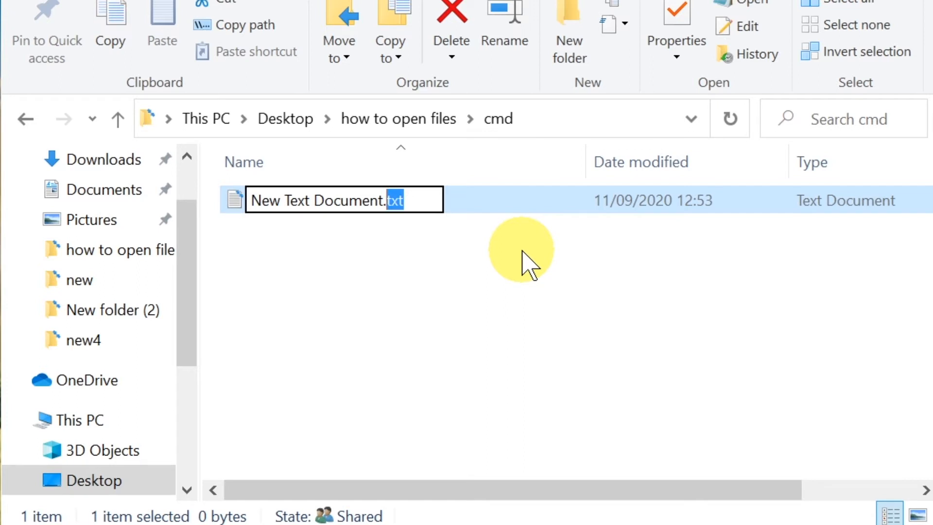
type(".b")
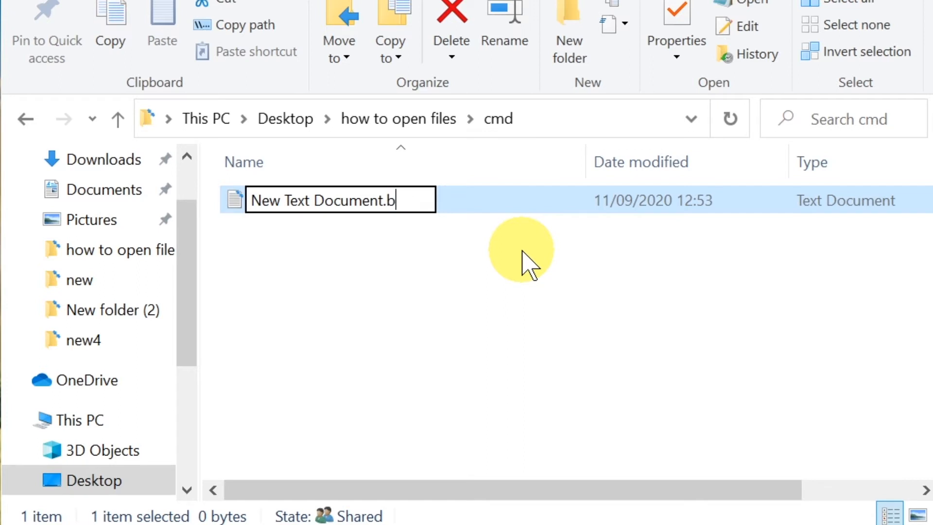
type("at")
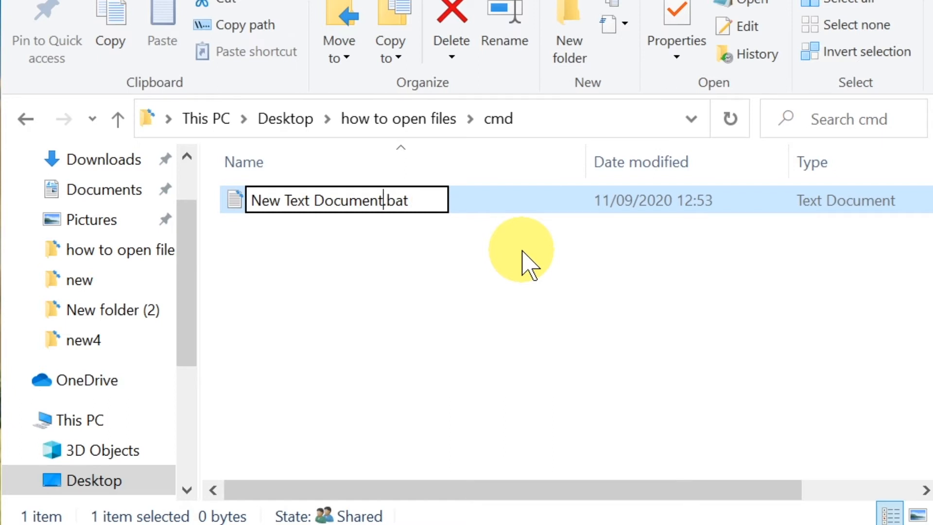
type("of")
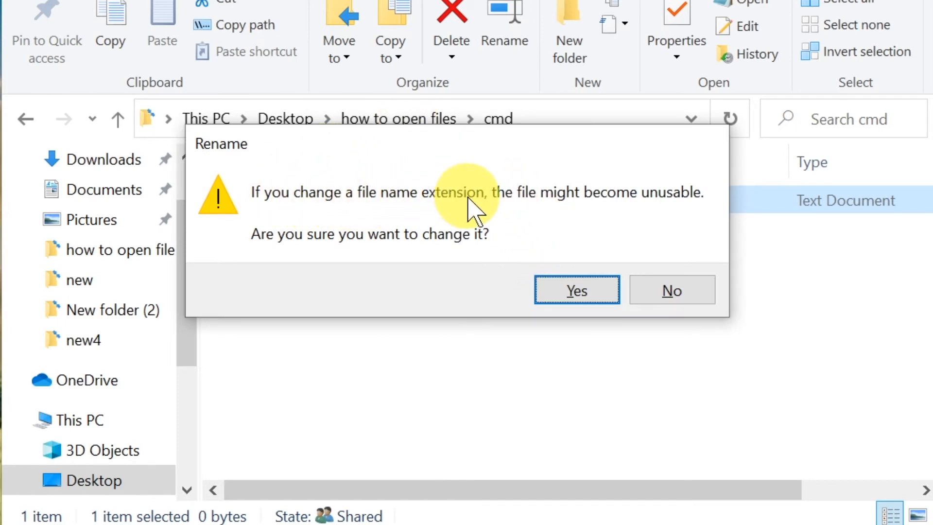
left_click(575, 291)
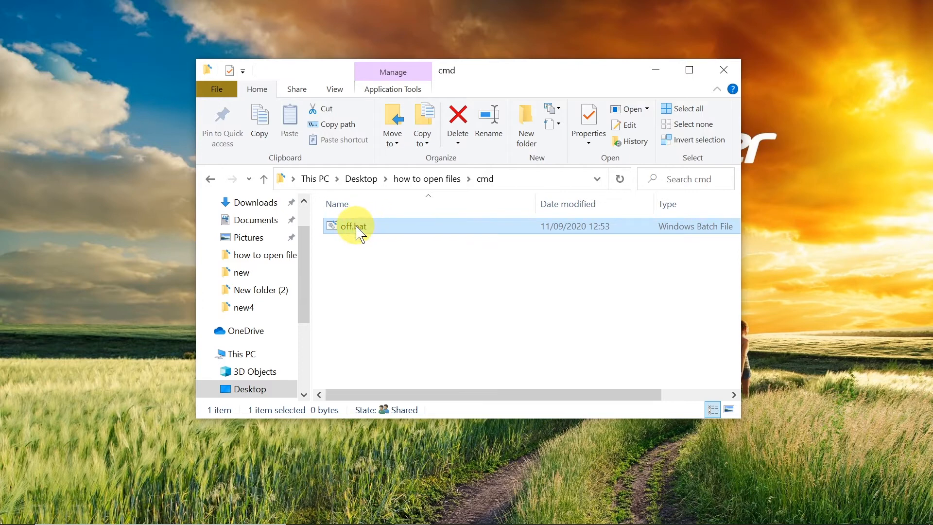
Open off.bat for editing in Notepad via its context menu Edit option
right_click(350, 226)
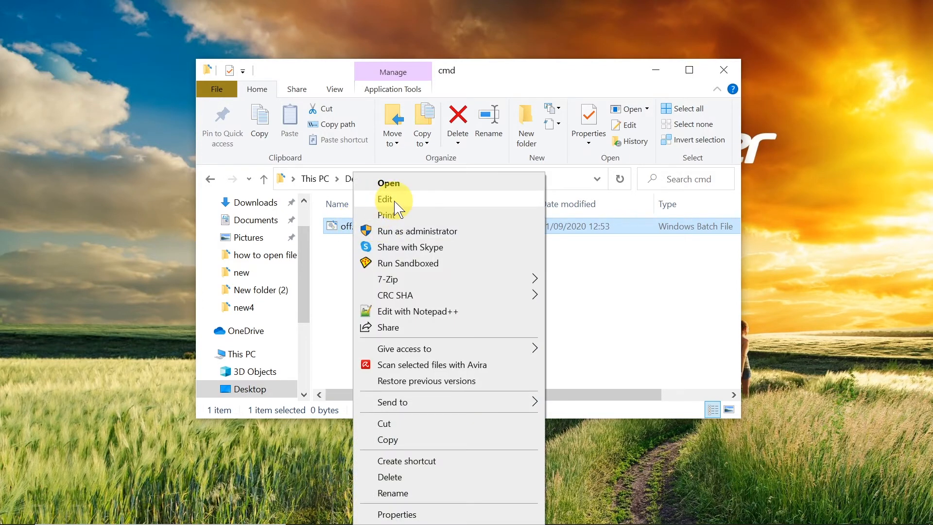
left_click(385, 198)
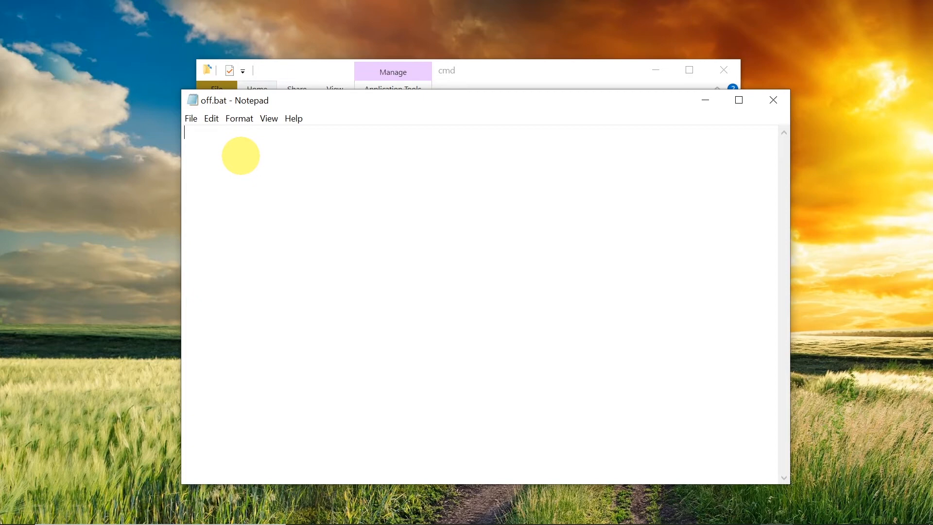
Write 'shutdown /s' into off.bat, save it and close Notepad
type("shutdown")
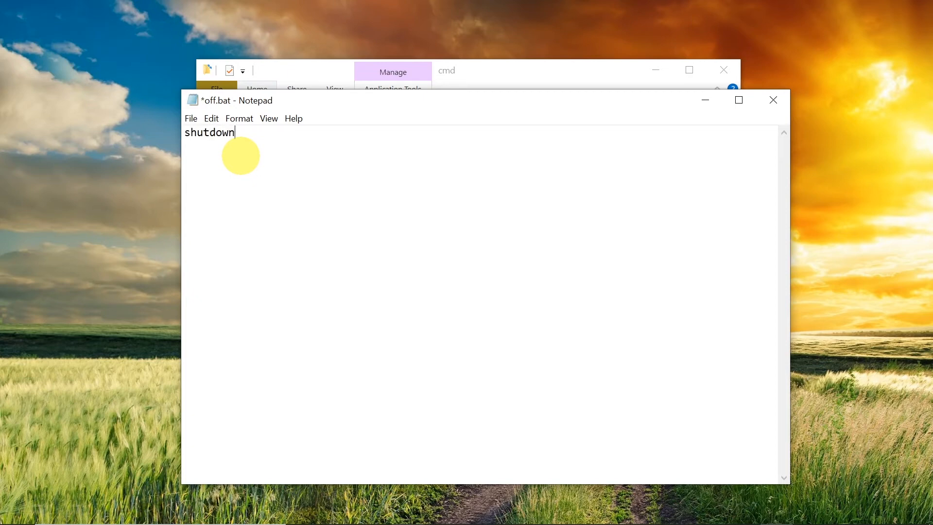
type("/s")
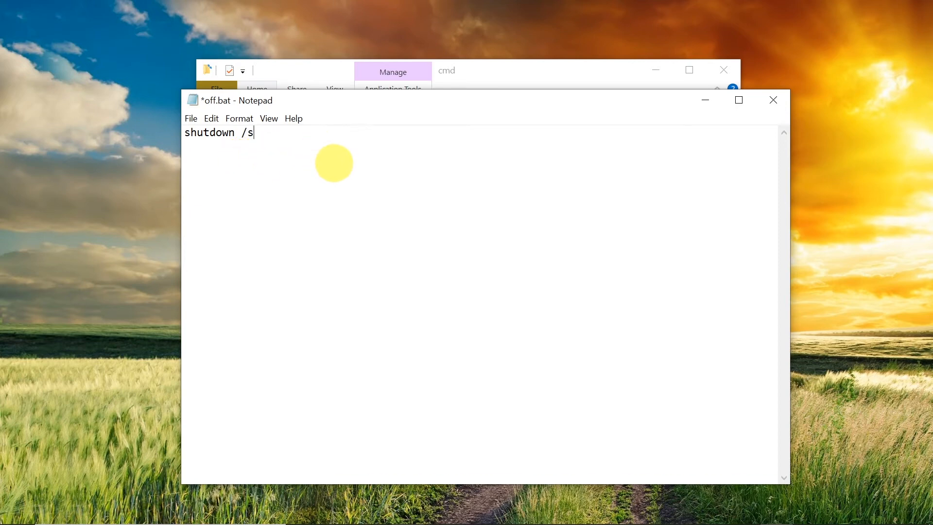
key("ctrl+s")
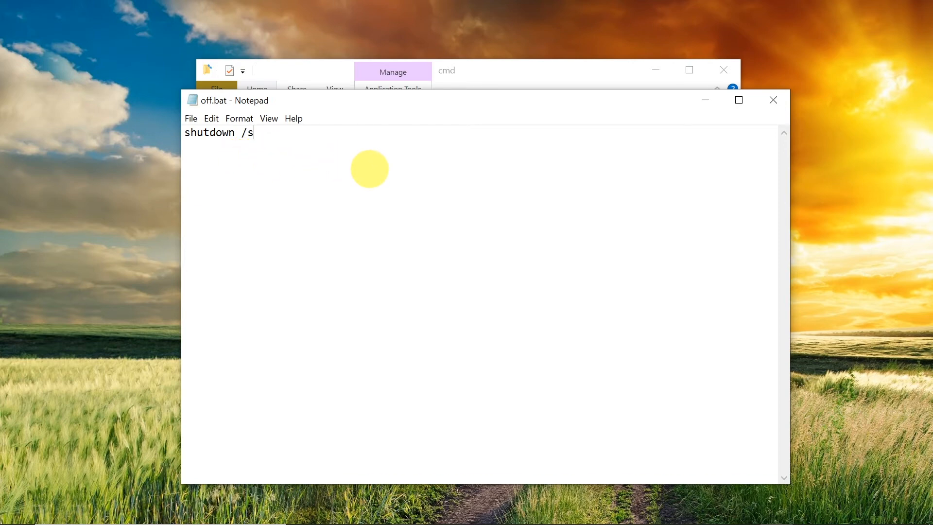
left_click(190, 118)
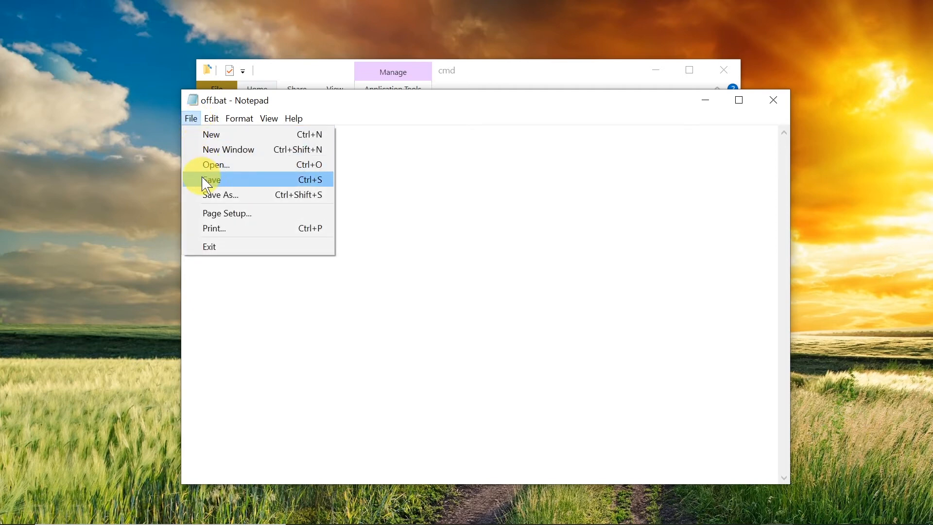
left_click(213, 179)
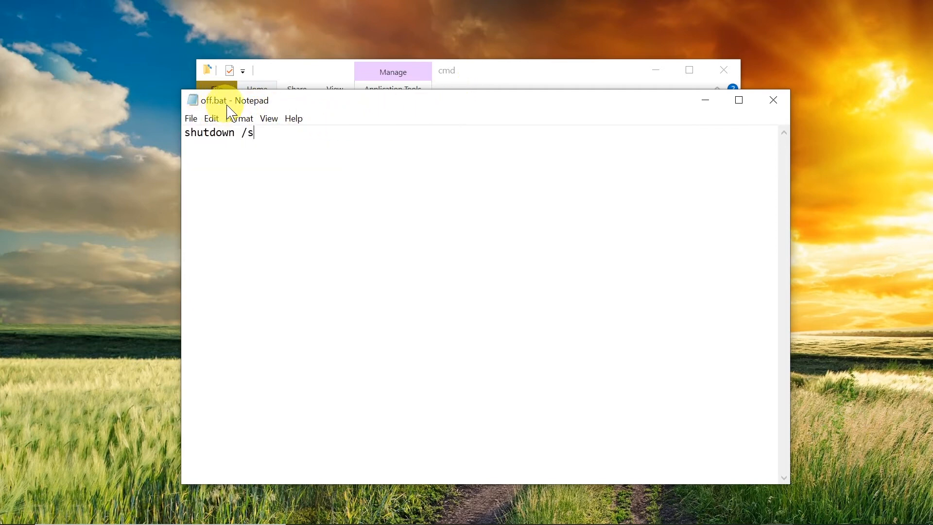
left_click(772, 99)
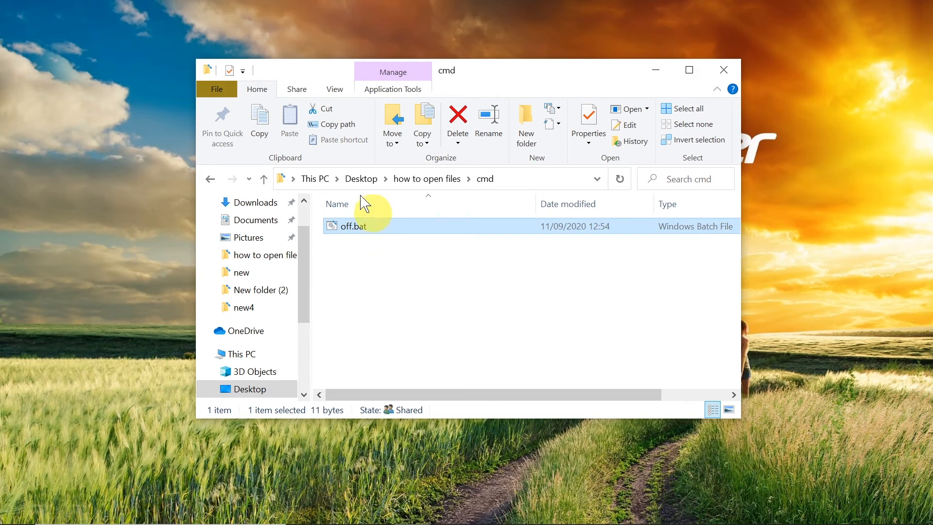
mouse_move(354, 231)
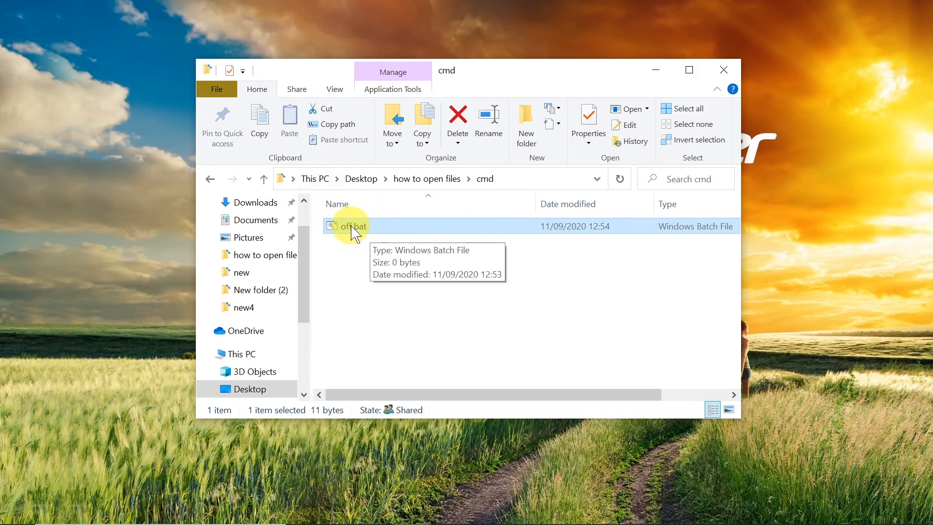